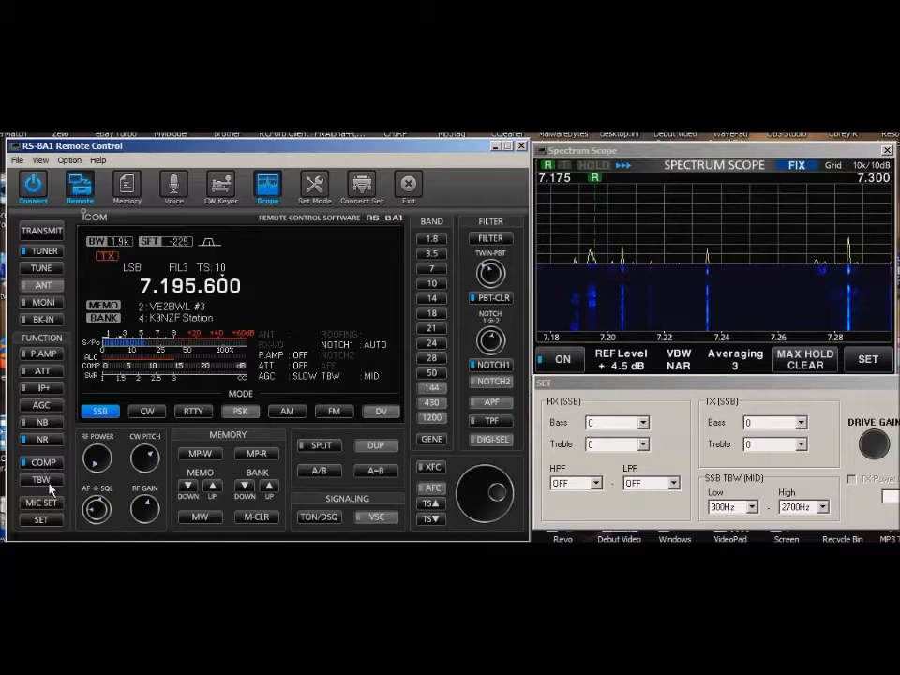
Raise the tuning step from 10 Hz to 100 Hz via the TS button, staying on 7.195.600 LSB.
left_click(41, 461)
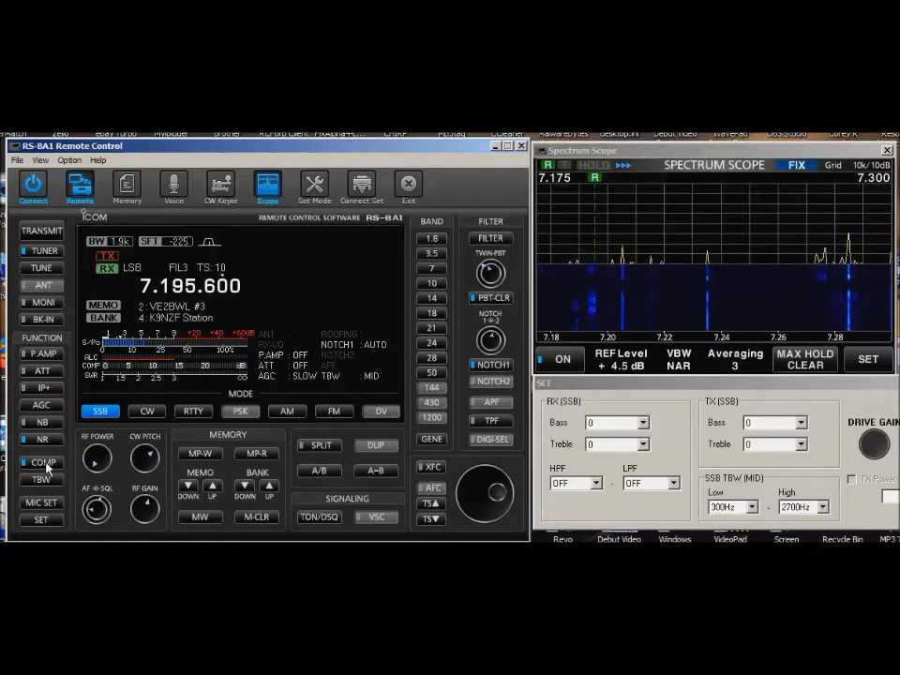
left_click(41, 461)
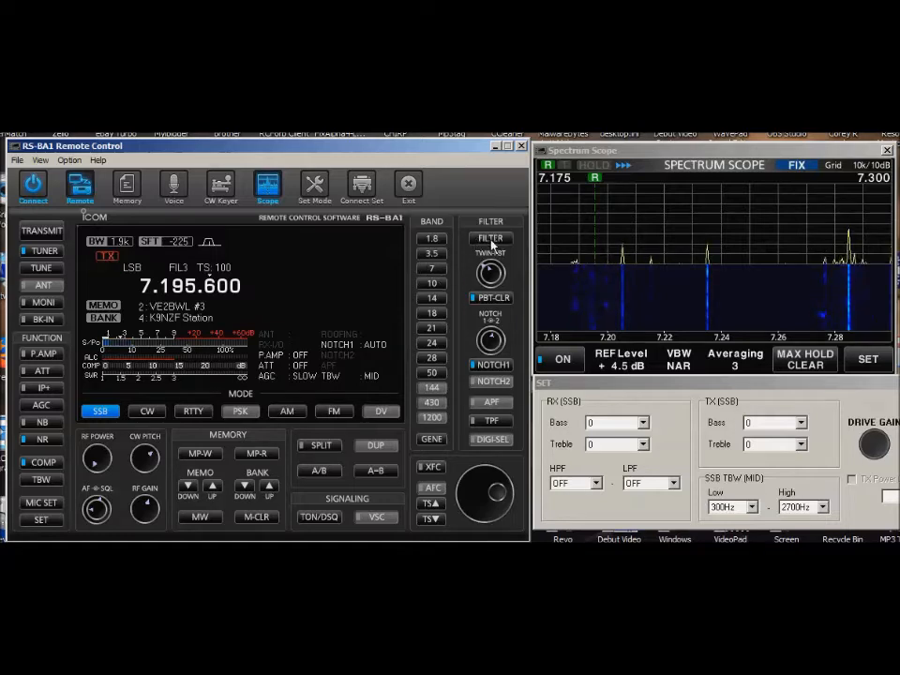
left_click(492, 238)
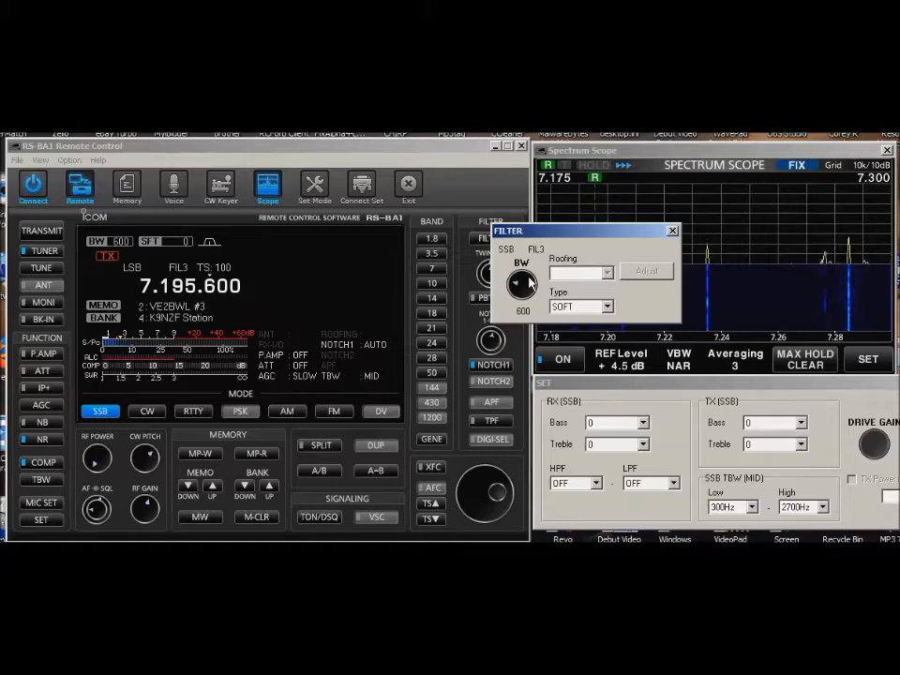
left_click(672, 231)
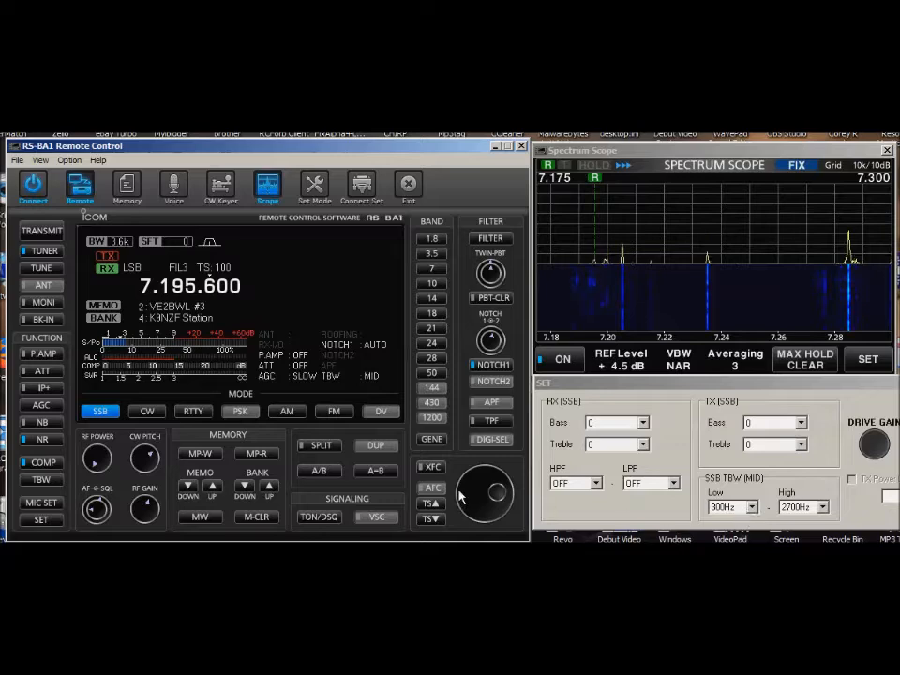
mouse_move(152, 441)
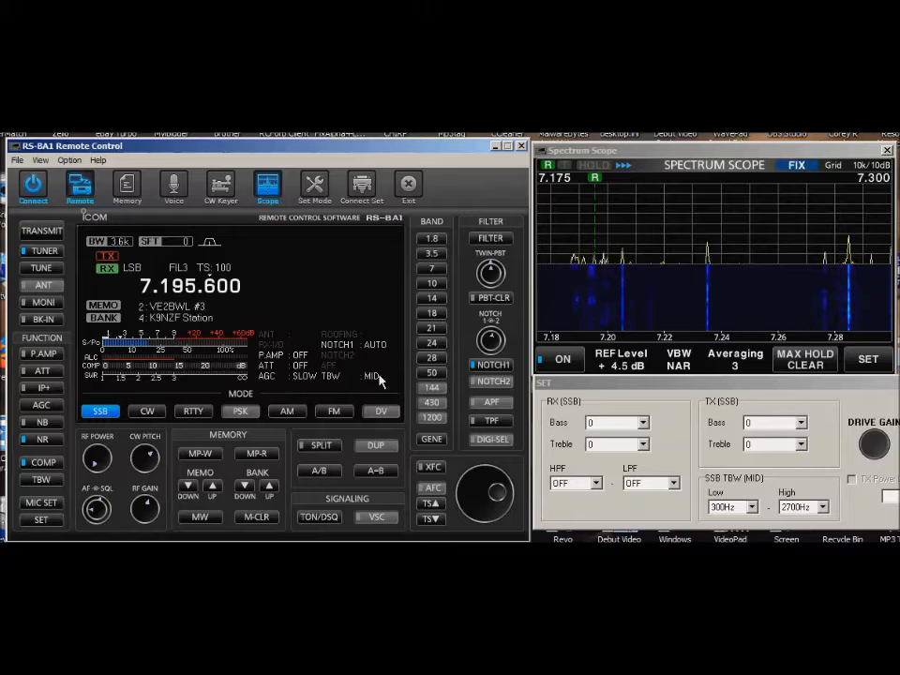
Raise the SSB TBW Low edge, select the NAR transmit bandwidth and tune to 7.247.217.
left_click(42, 480)
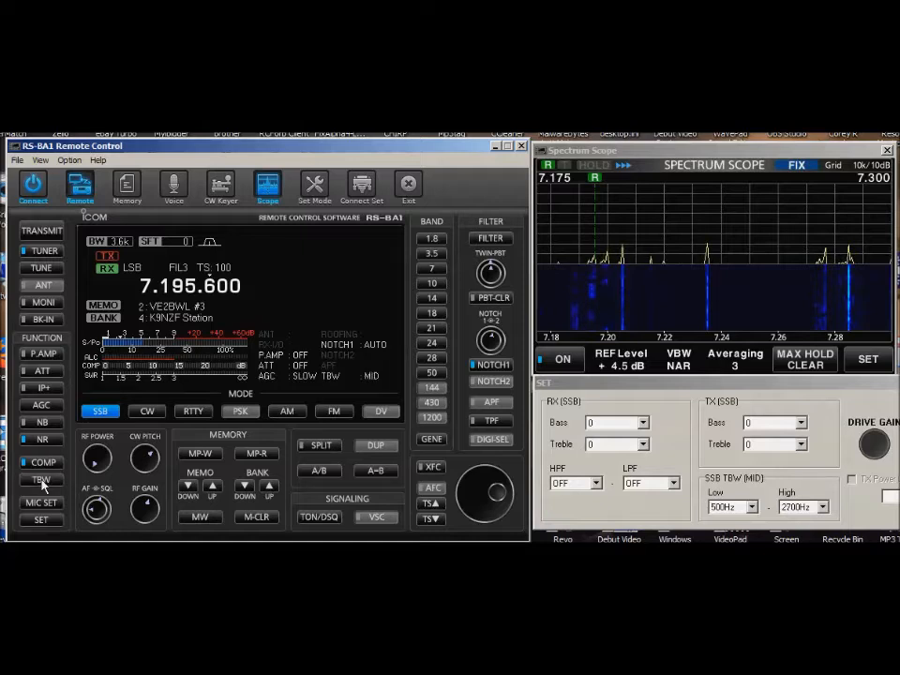
left_click(42, 480)
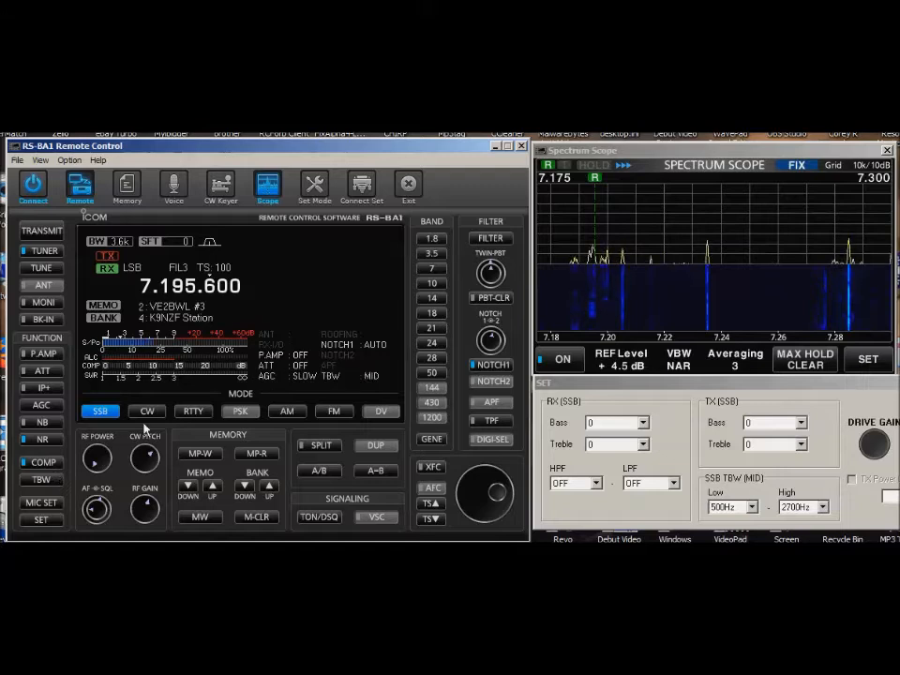
left_click(42, 480)
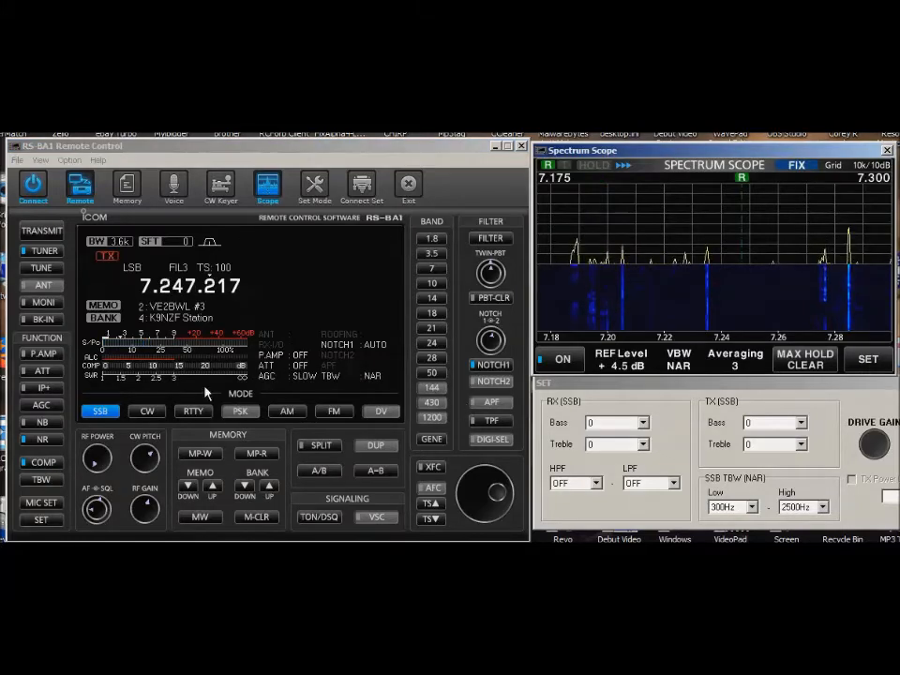
Switch to CW mode, show the CW keyer memories and tune the scope to 7.026.261.
left_click(146, 411)
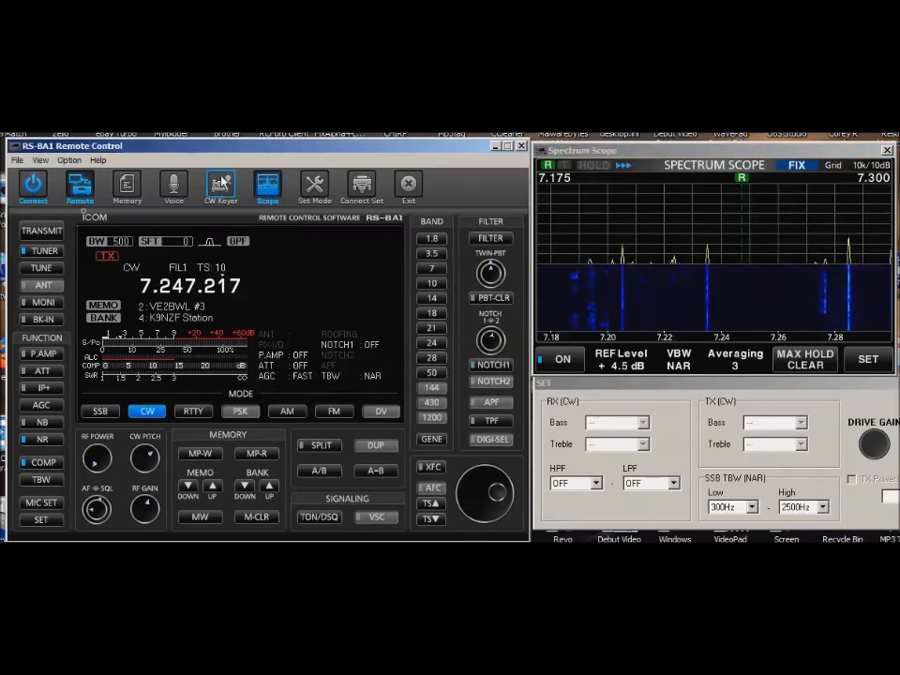
left_click(222, 186)
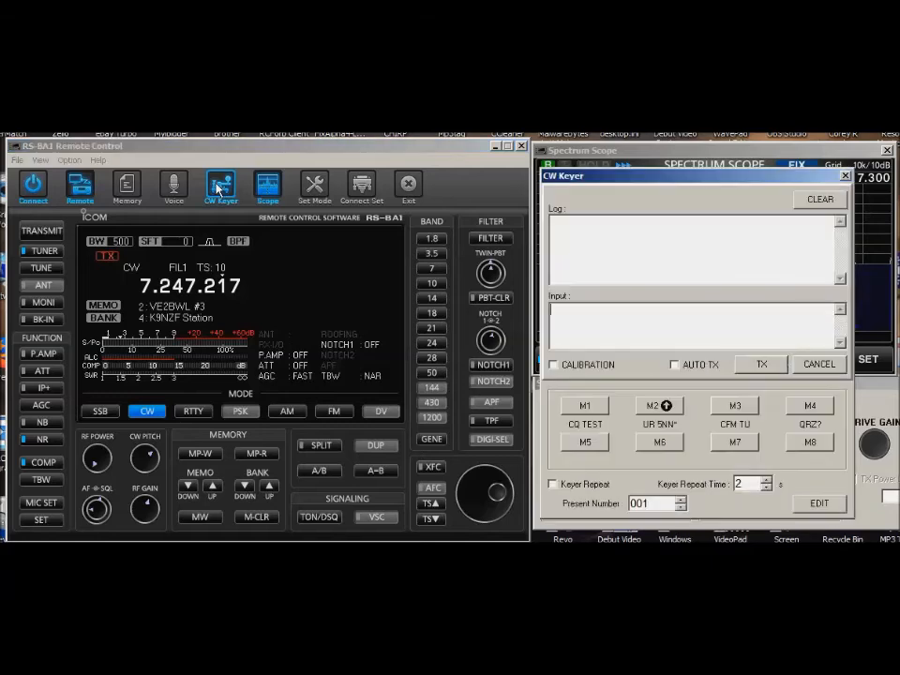
left_click(553, 364)
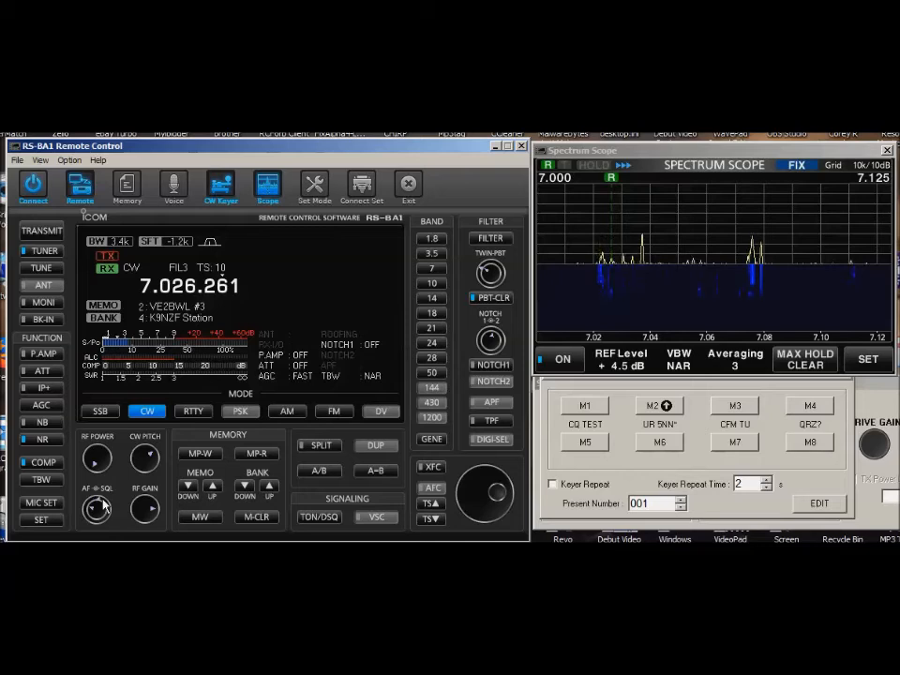
Switch the spectrum scope to center mode with a ±2.5 kHz span at 7.026.090.
left_click(221, 186)
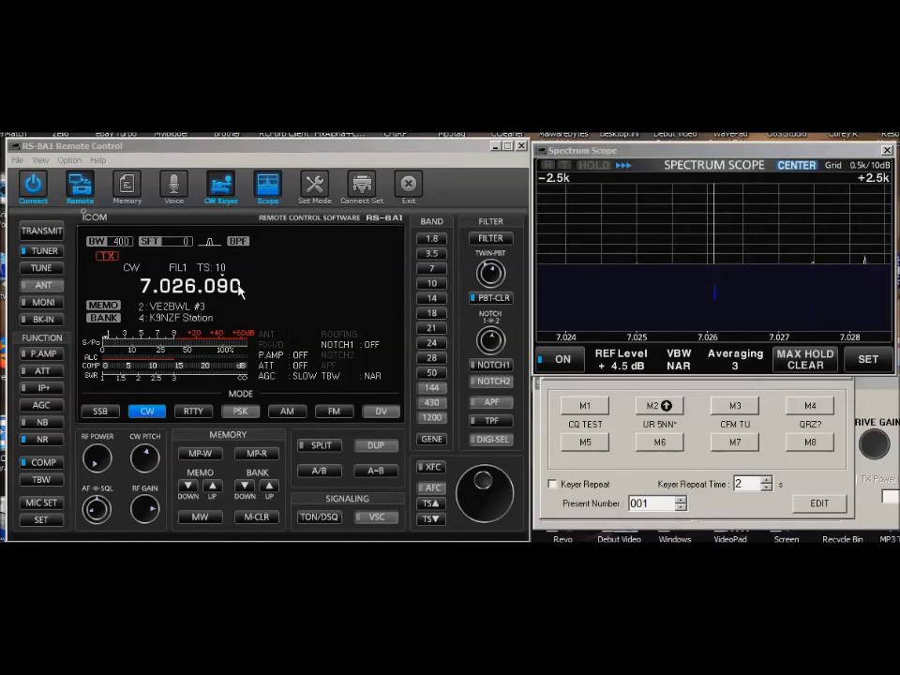
Switch the mode back to LSB and change the tuning step for entering 14.250.000.
left_click(99, 411)
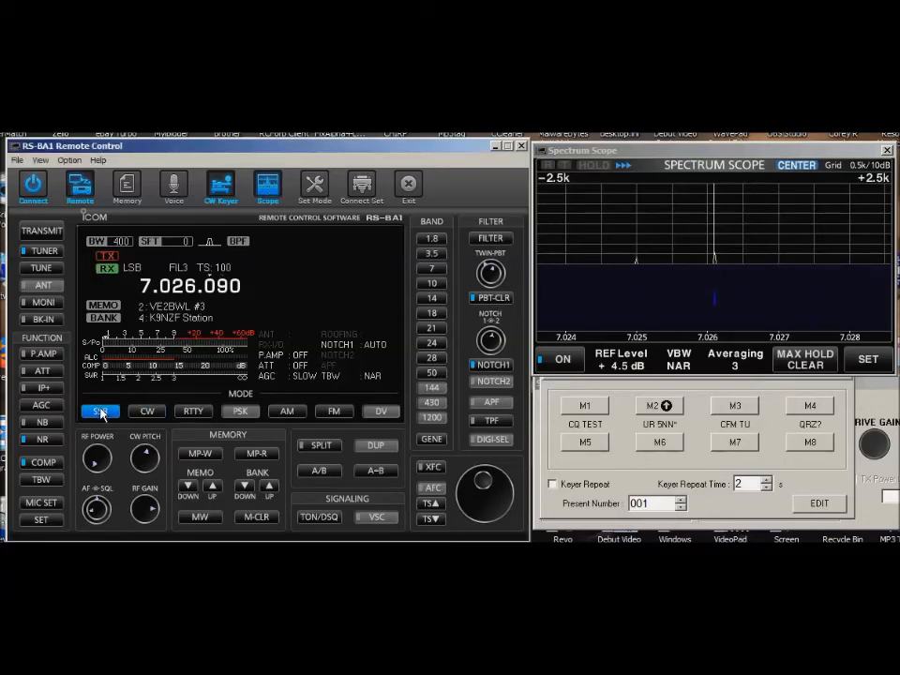
left_click(102, 411)
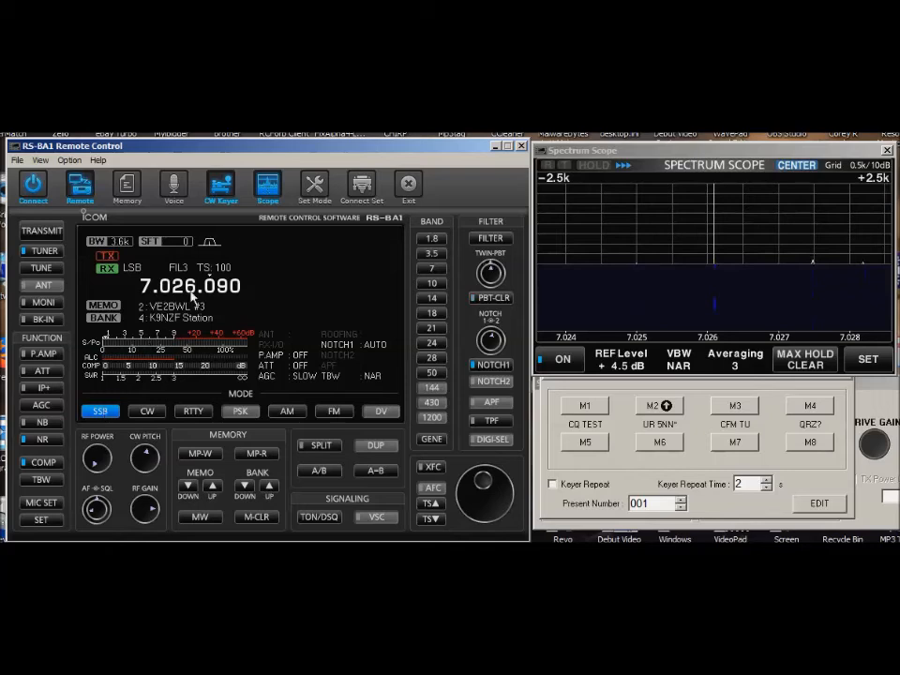
mouse_move(304, 296)
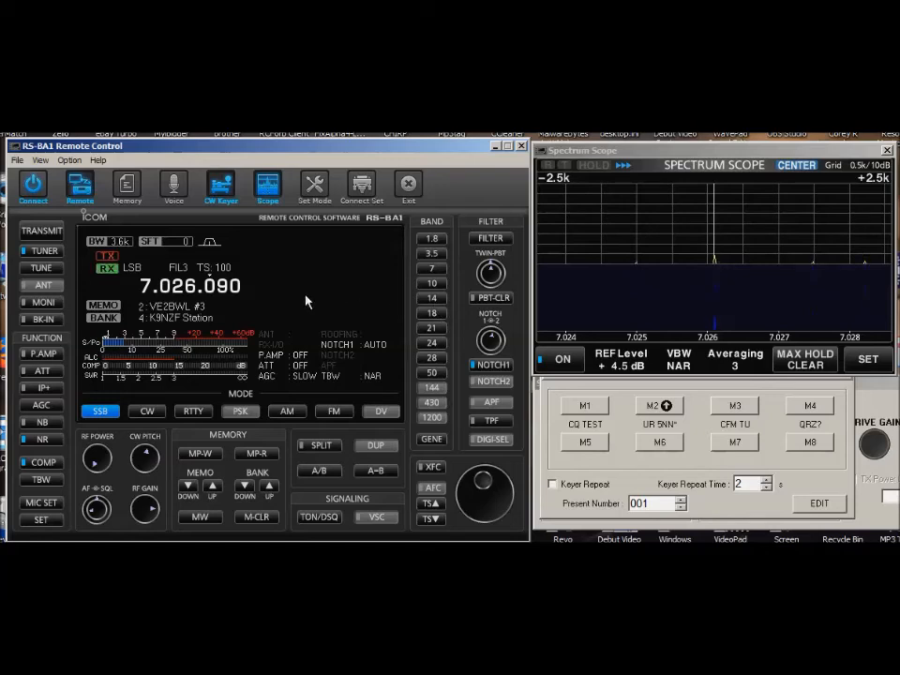
mouse_move(233, 298)
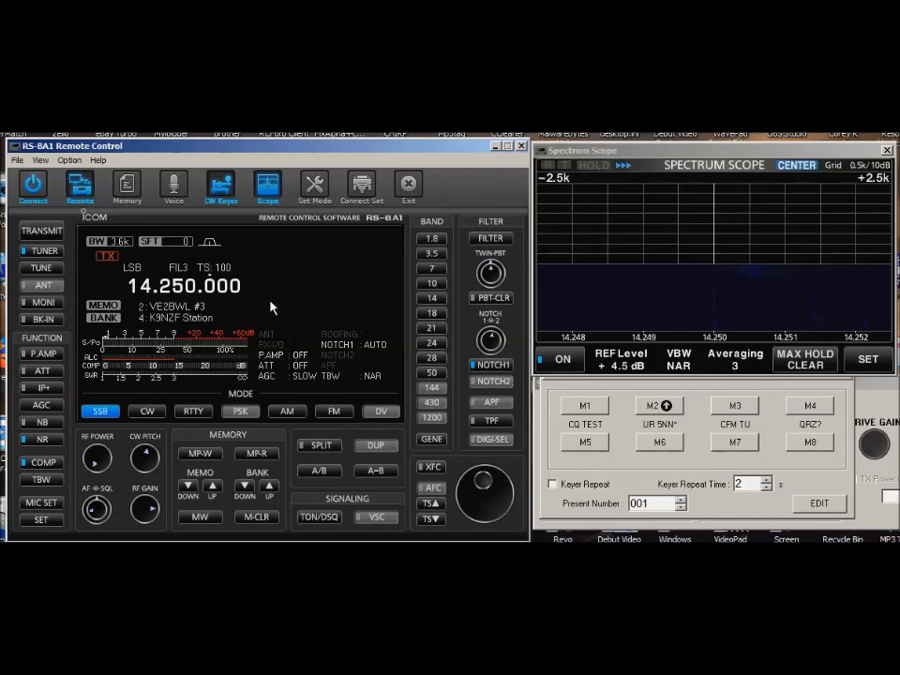
mouse_move(188, 296)
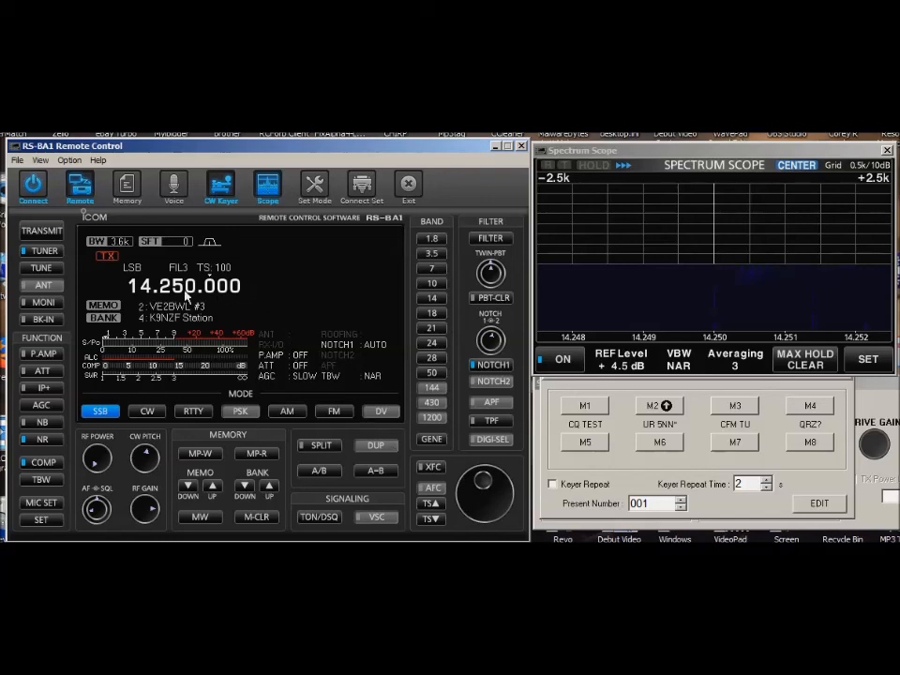